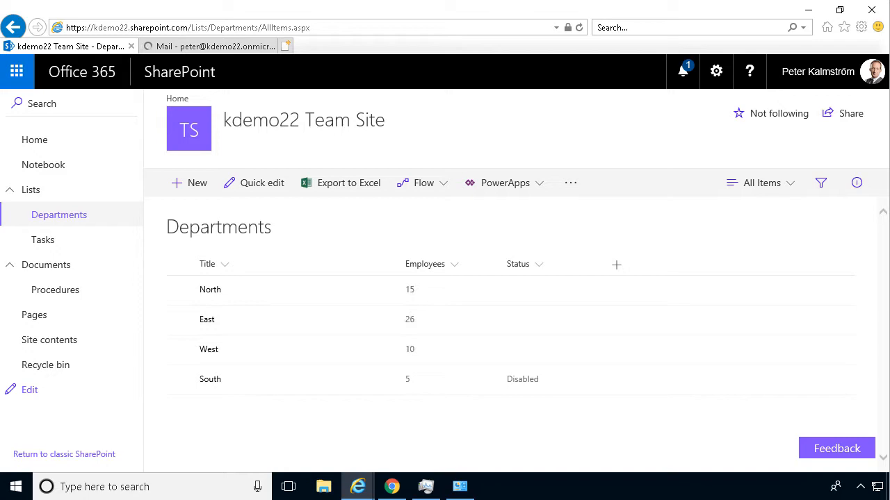
mouse_move(570, 189)
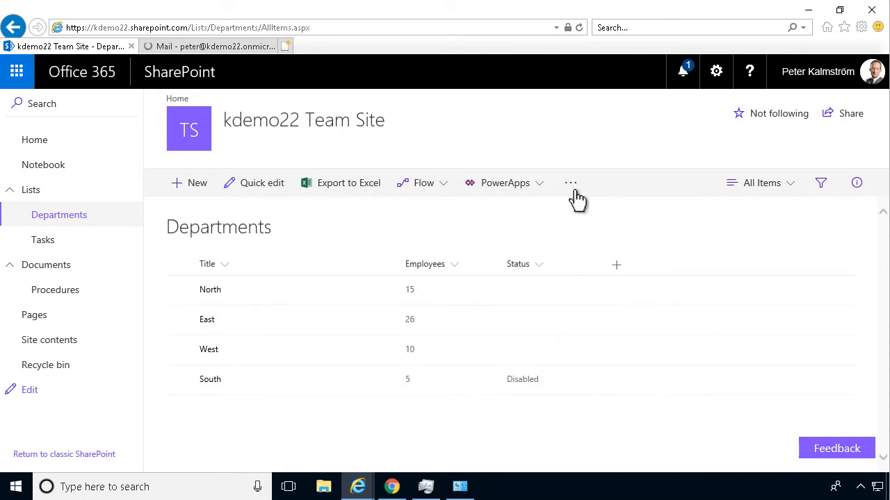
- Start an alert on the SharePoint Departments list, then dismiss it without saving
click(570, 183)
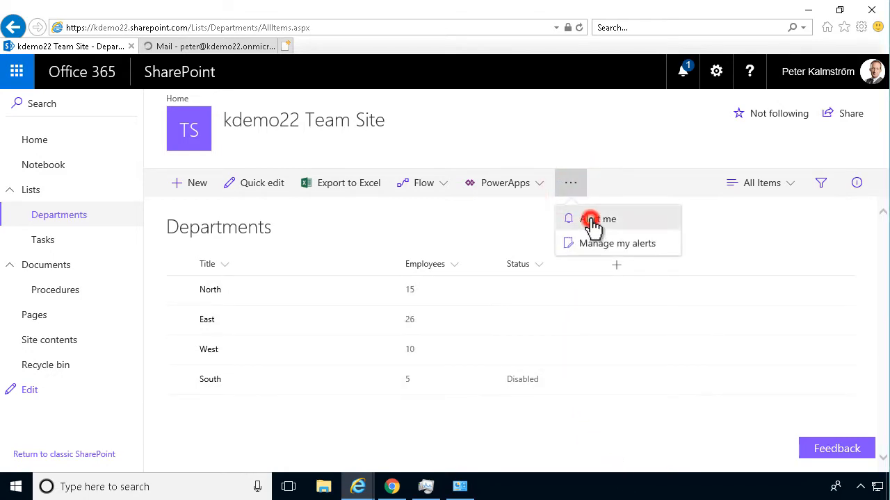
click(596, 219)
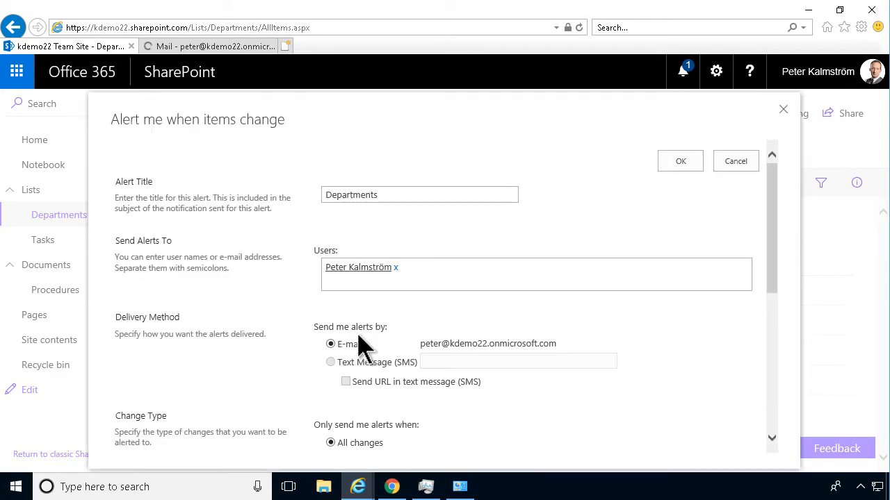
scroll(down, 3)
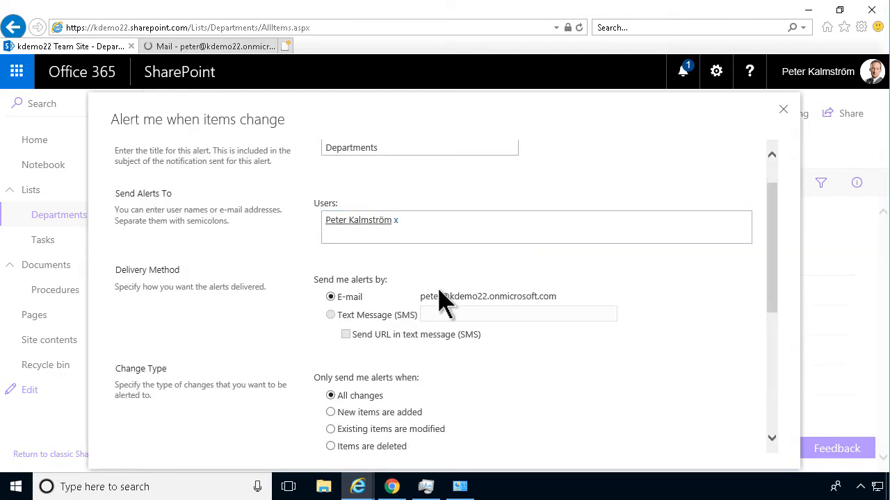
scroll(down, 3)
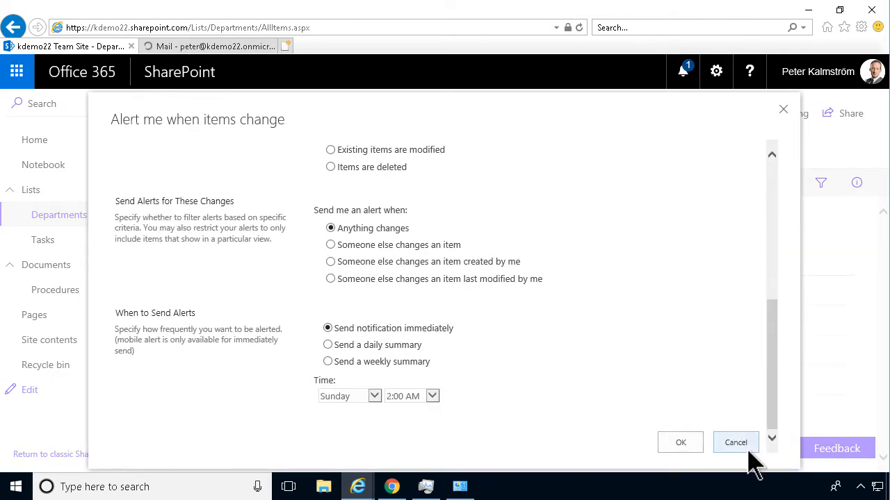
click(736, 443)
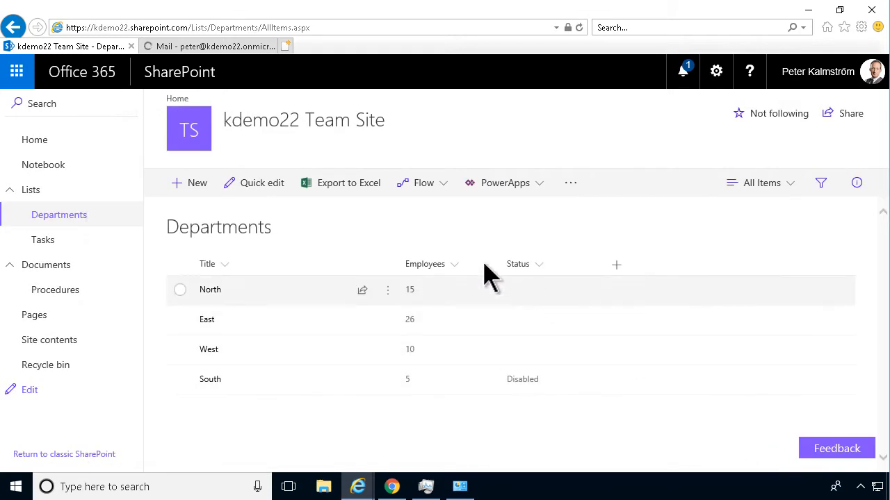
- In the mailbox, create a Departments folder under Favorites
click(202, 46)
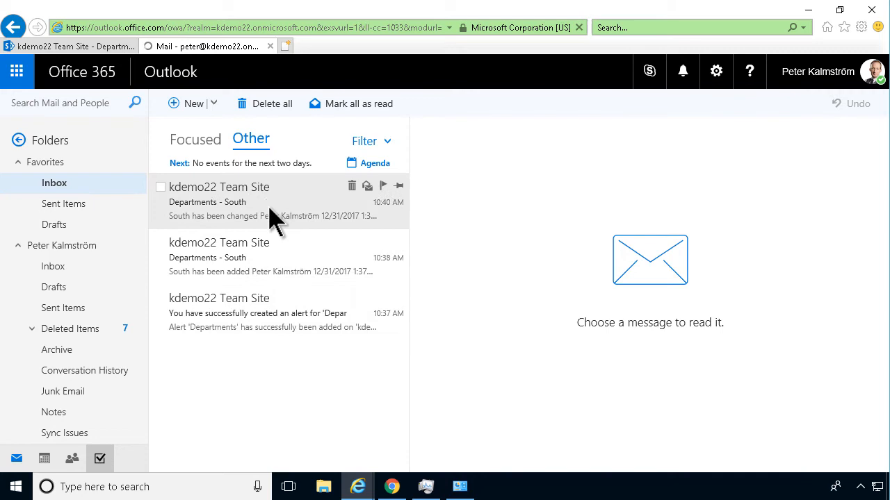
mouse_move(267, 205)
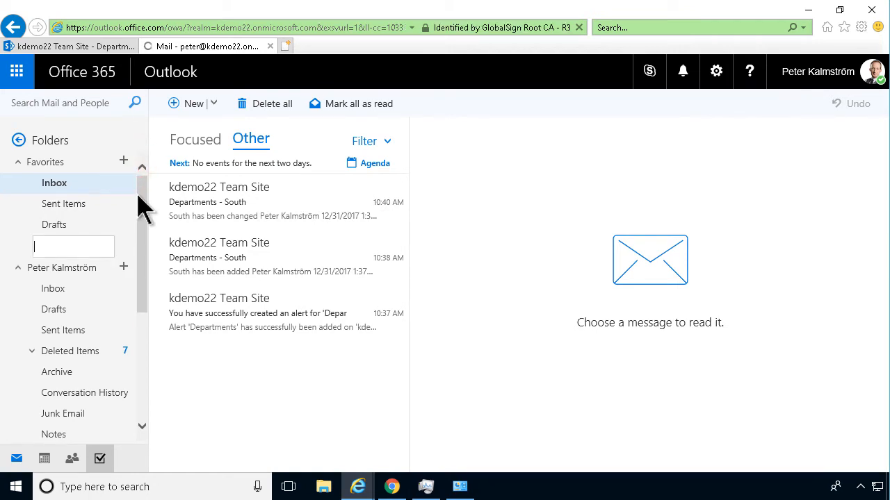
text(Departments)
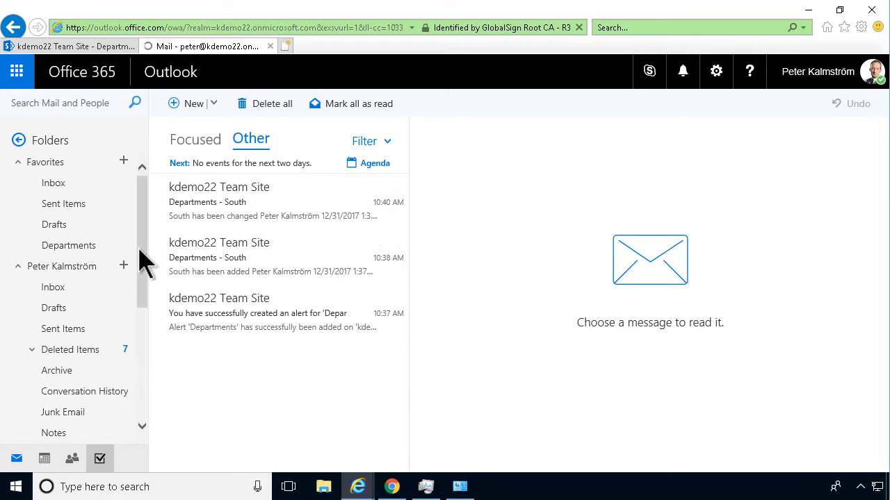
scroll(down, 3)
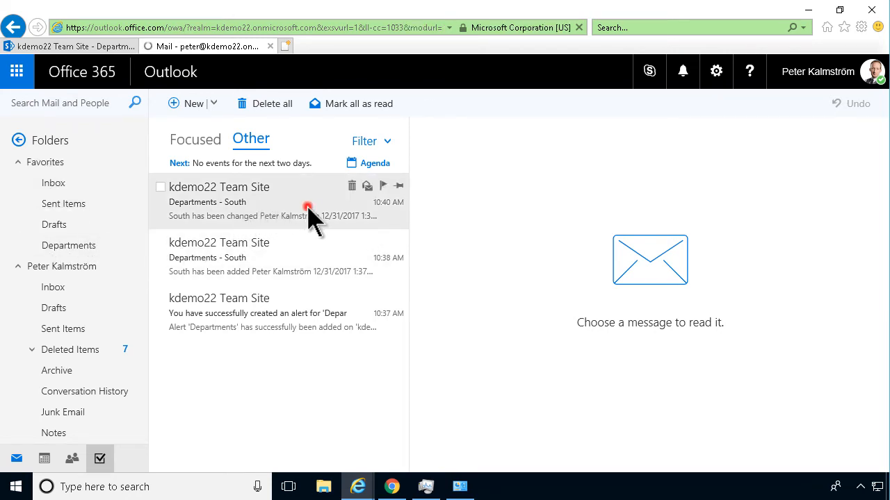
- Create a rule from the Departments - South alert and remove its recipient condition
click(243, 202)
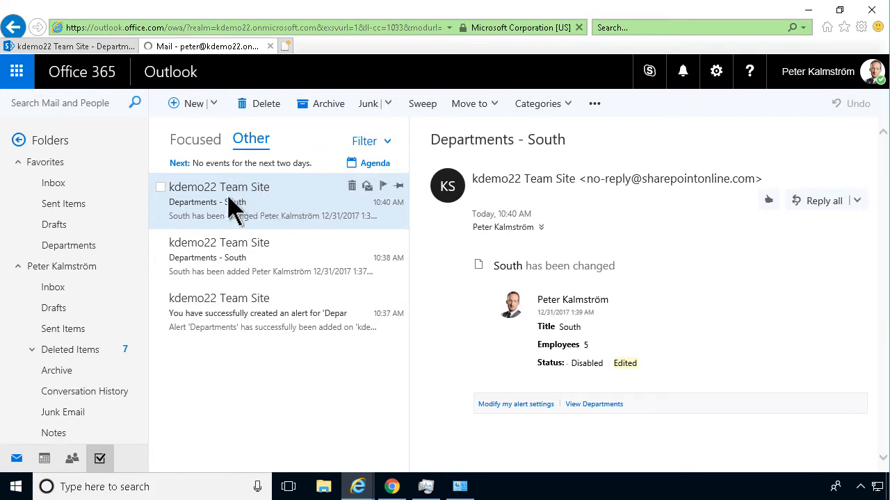
mouse_move(594, 139)
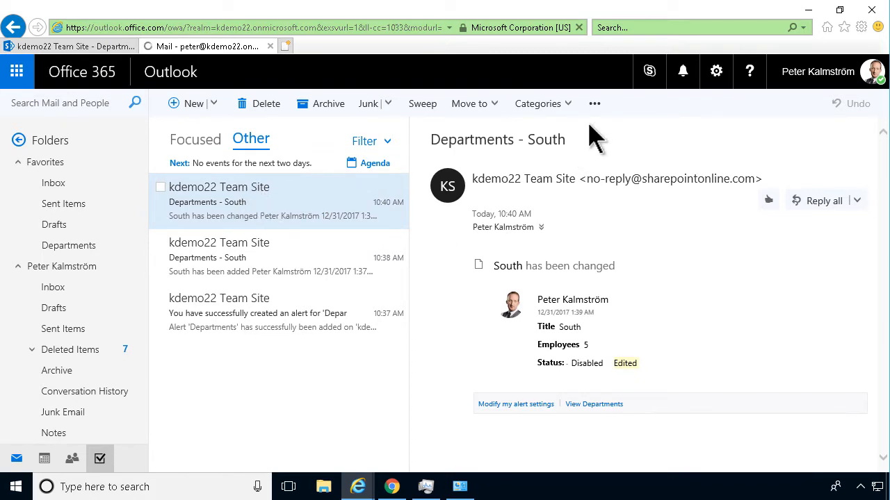
click(595, 104)
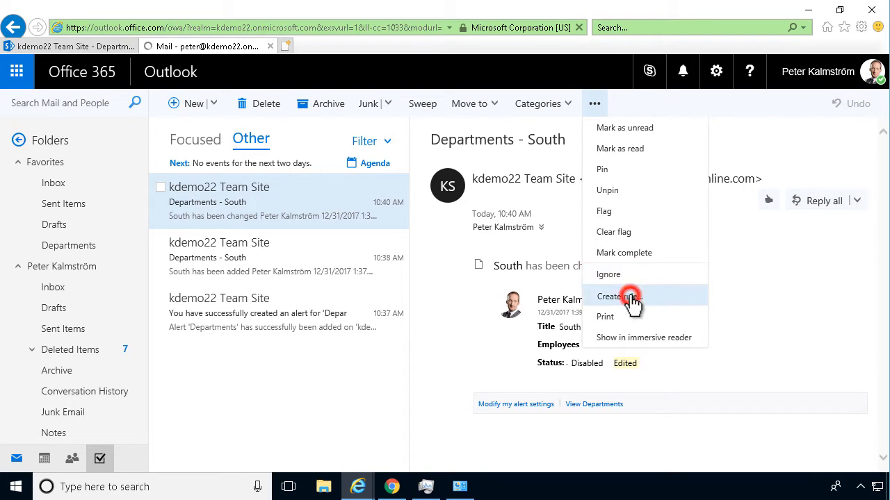
click(617, 296)
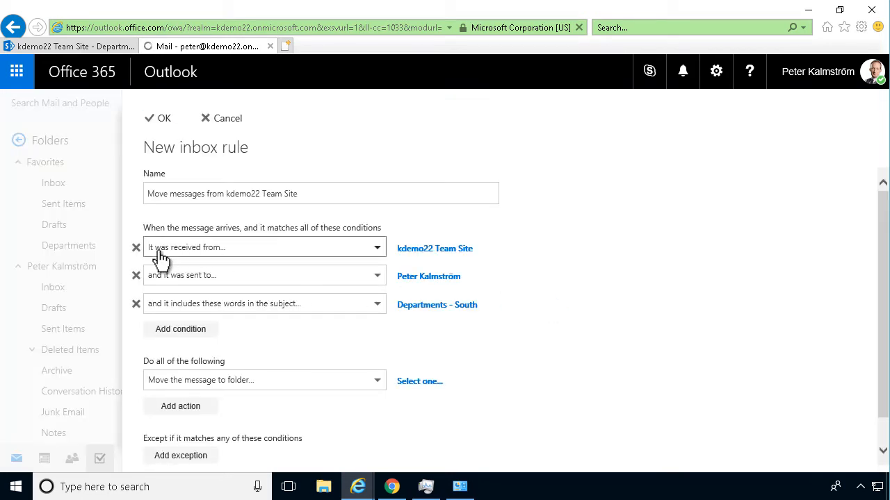
mouse_move(434, 248)
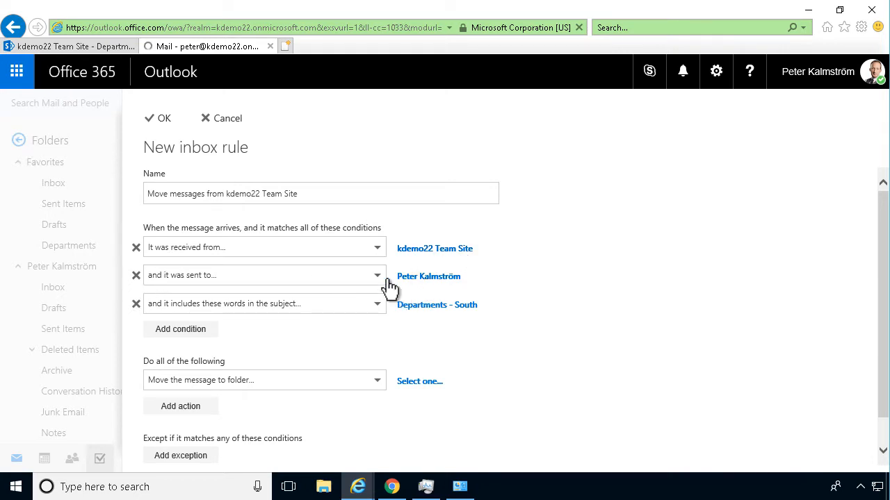
click(136, 275)
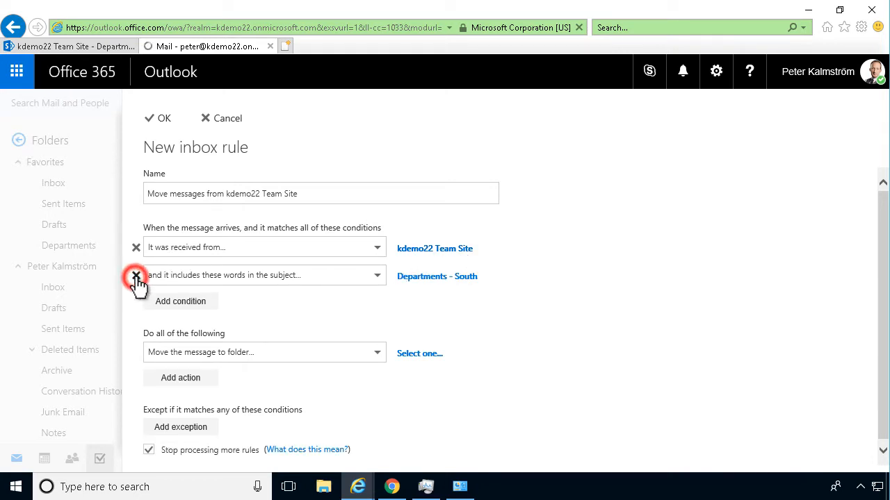
mouse_move(400, 282)
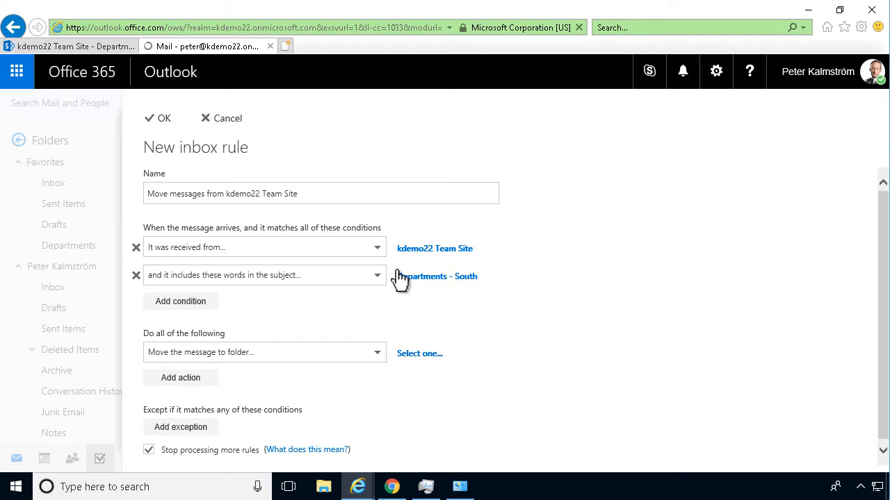
mouse_move(278, 285)
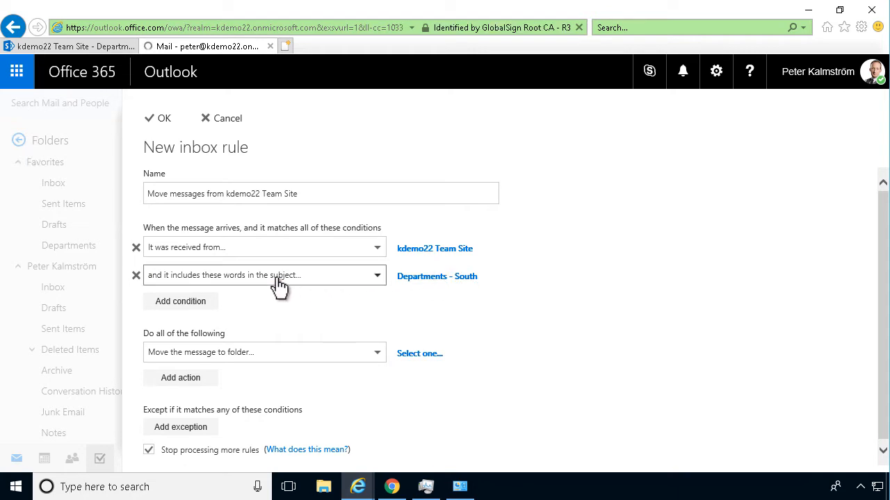
mouse_move(449, 288)
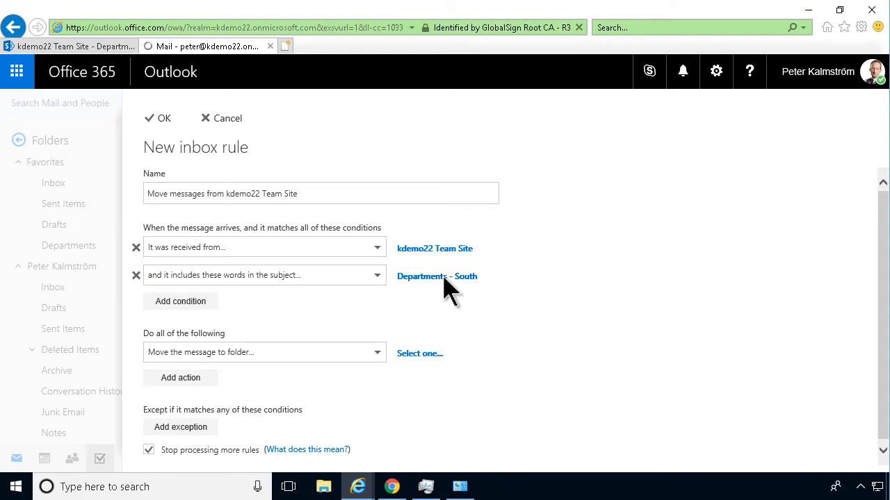
- Change the rule's subject-word condition to just 'Departments'
click(436, 276)
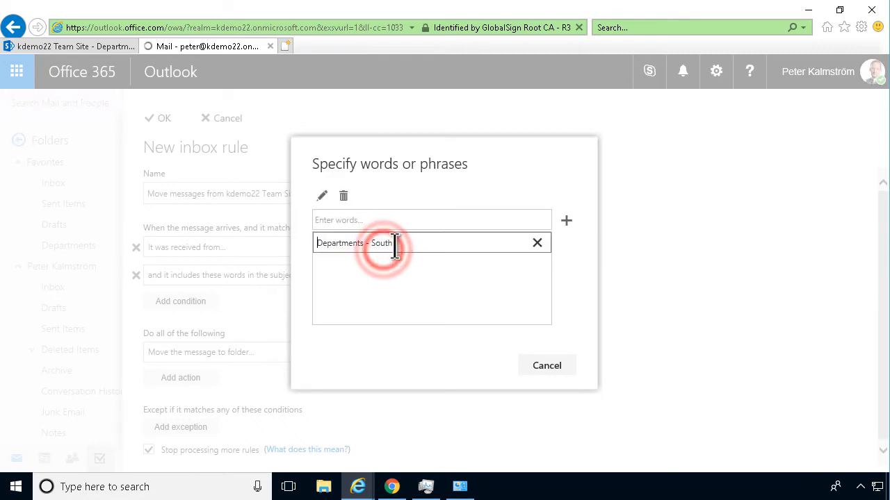
double_click(380, 243)
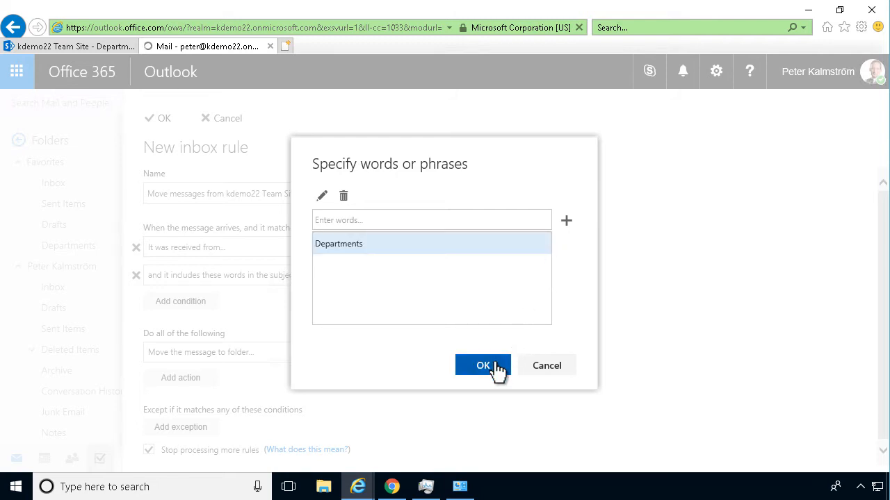
click(483, 366)
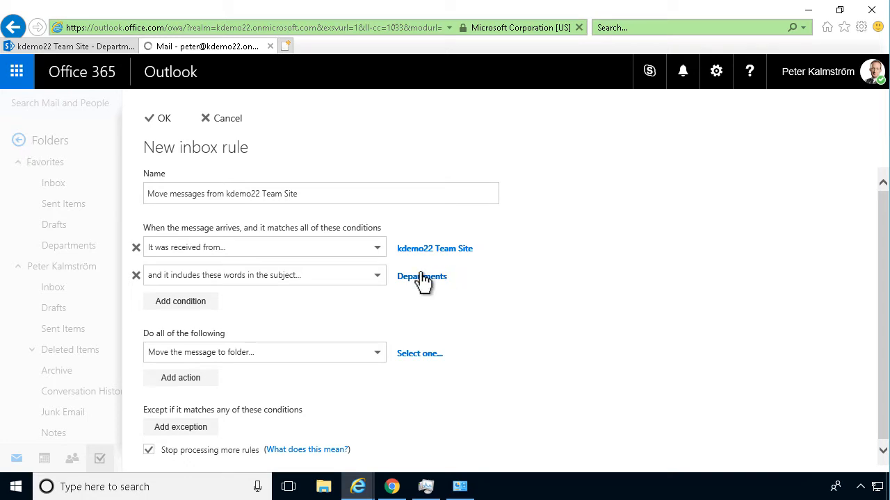
mouse_move(438, 299)
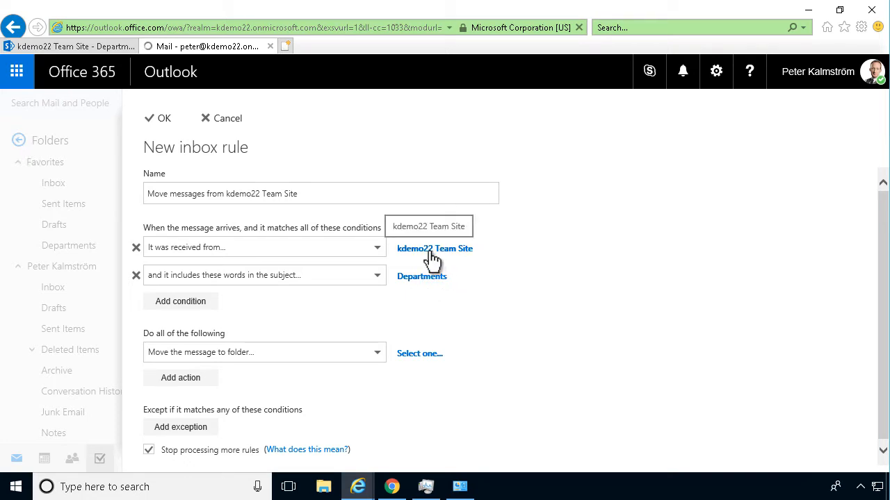
mouse_move(405, 313)
text(Move Department Alert)
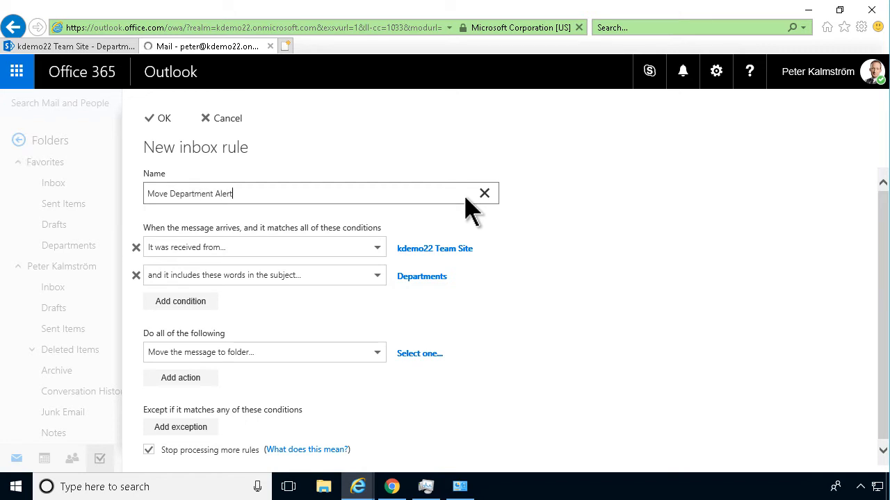
- Name the rule Move Department Alerts, move matches to Departments, and save it
text(s)
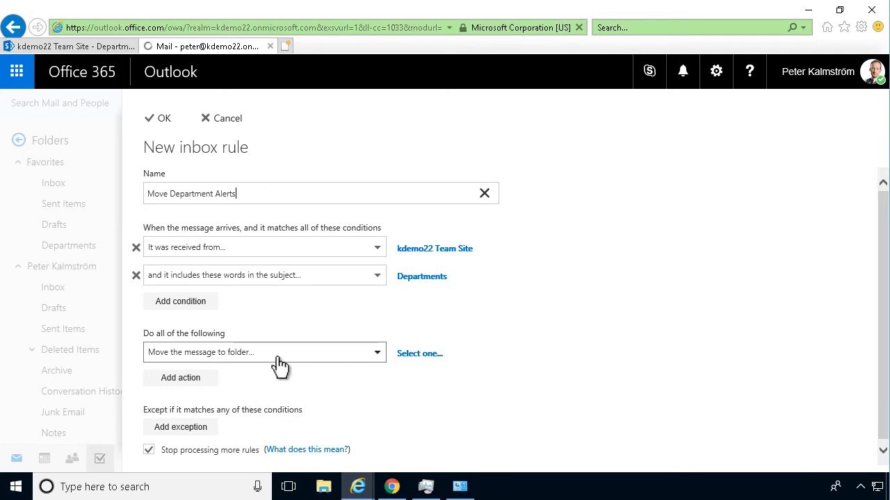
click(264, 352)
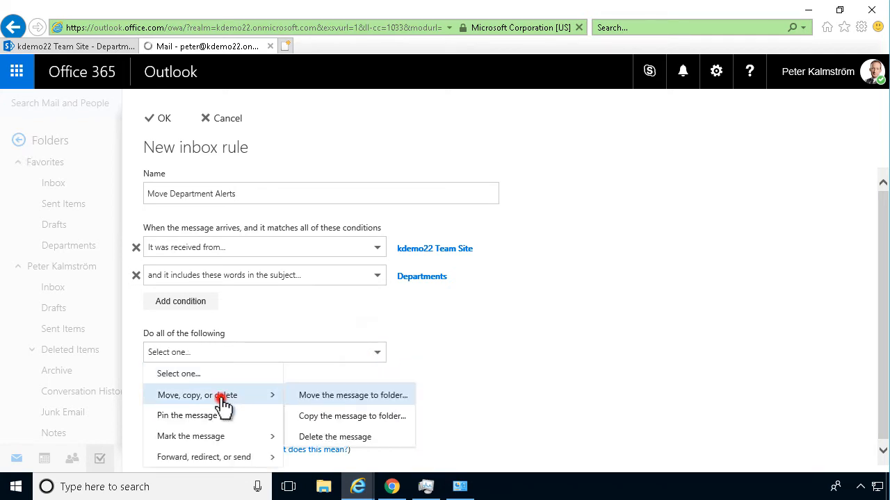
click(353, 395)
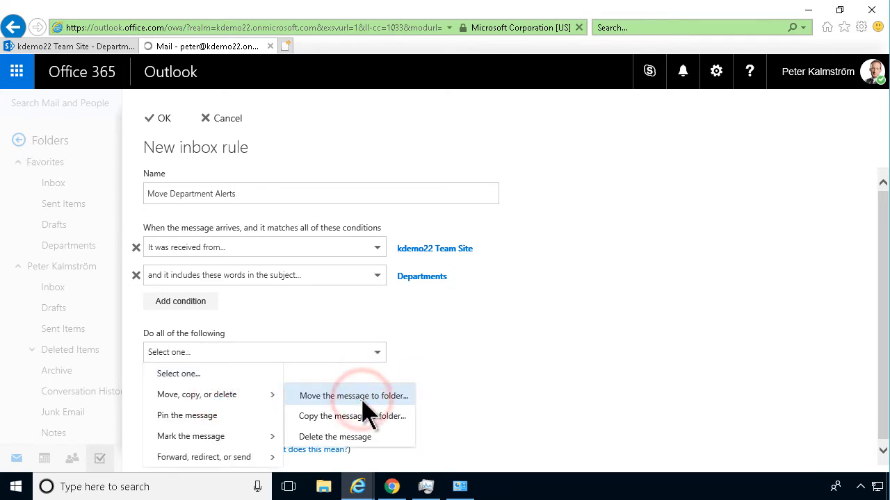
click(354, 395)
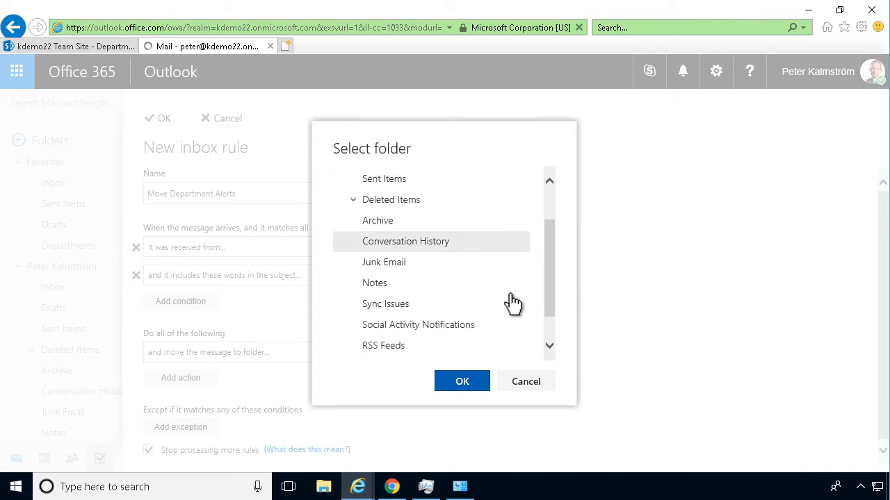
click(392, 348)
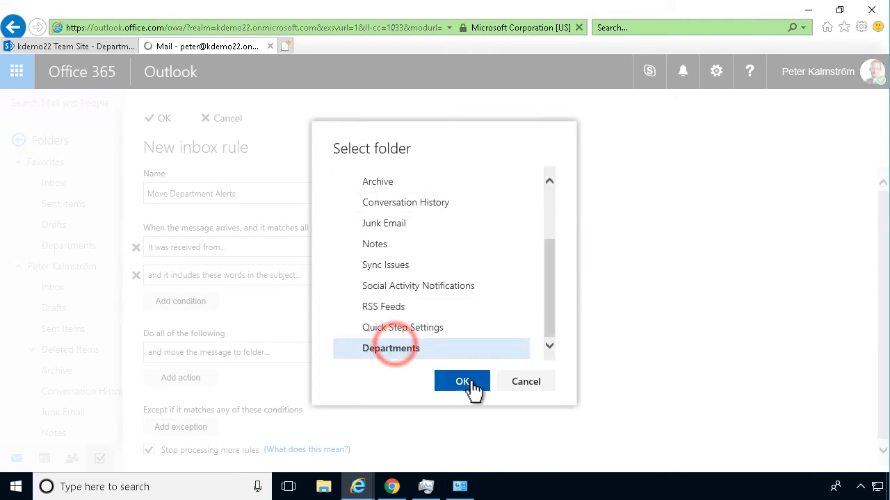
click(462, 382)
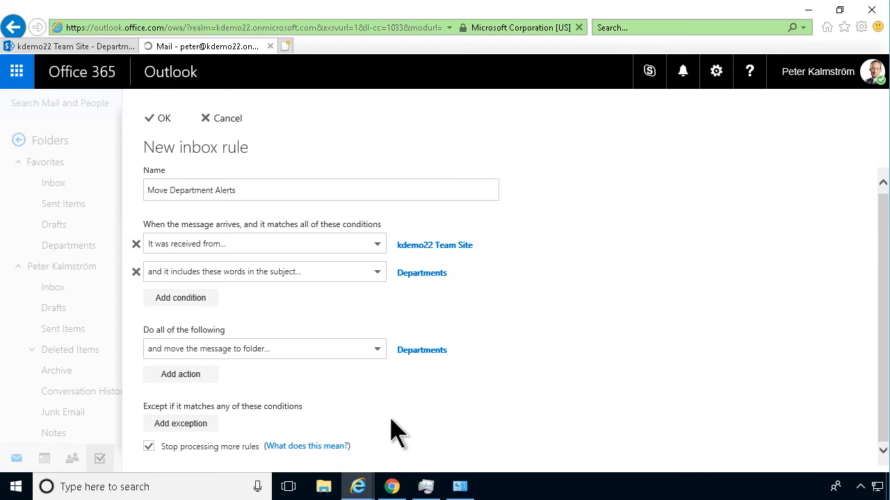
click(157, 117)
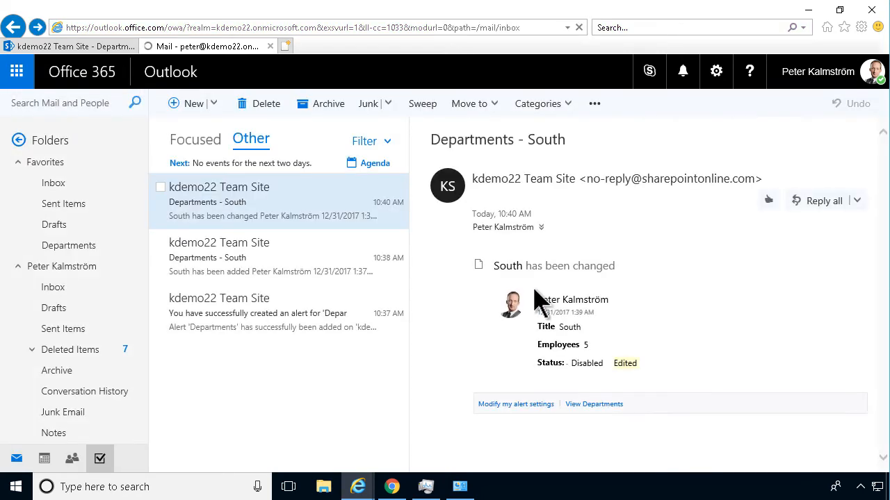
mouse_move(251, 260)
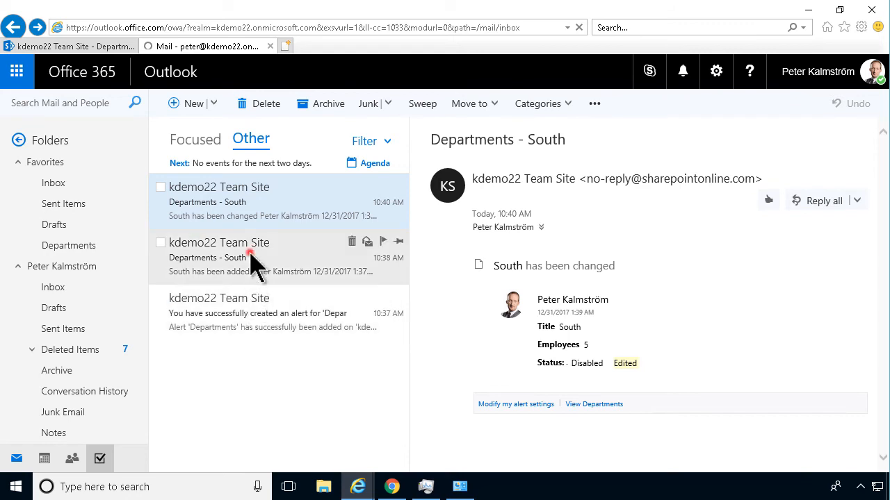
- Quick-edit the SharePoint Departments list, setting North and East statuses to Active
click(160, 243)
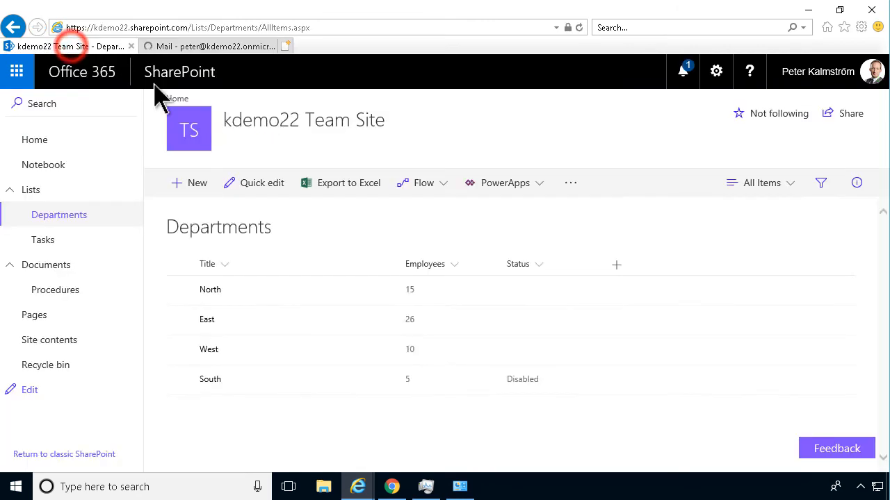
mouse_move(368, 349)
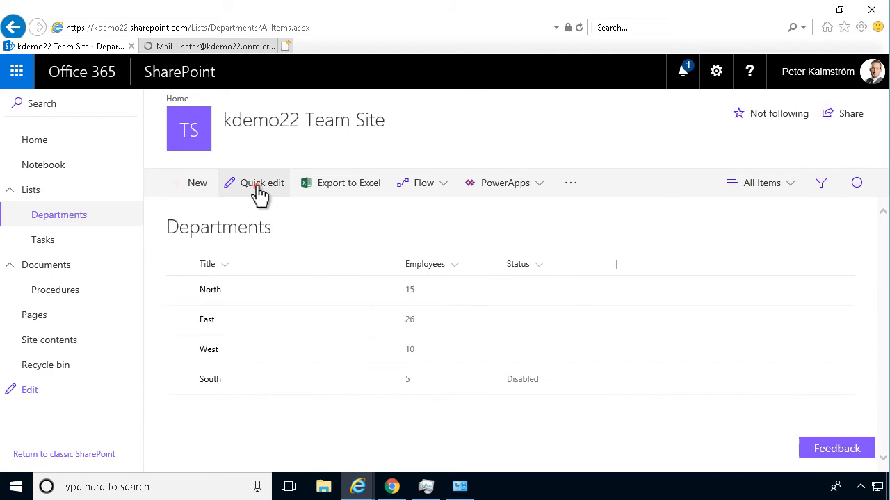
click(260, 183)
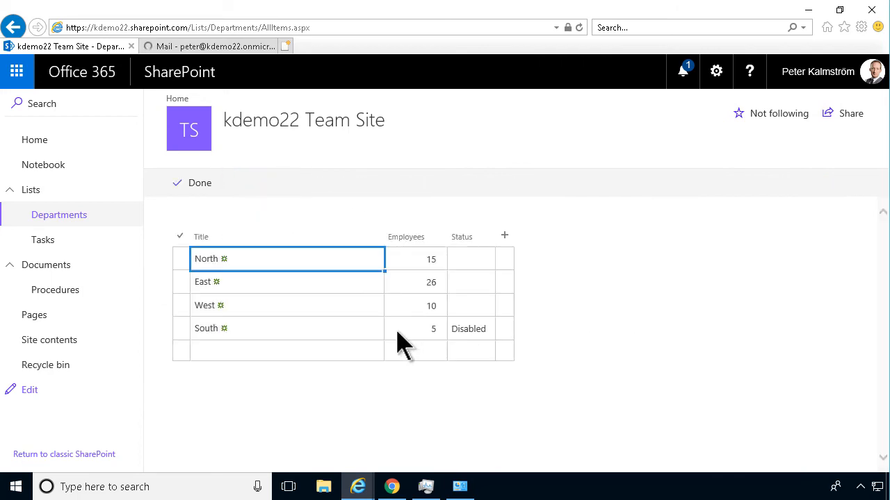
click(488, 259)
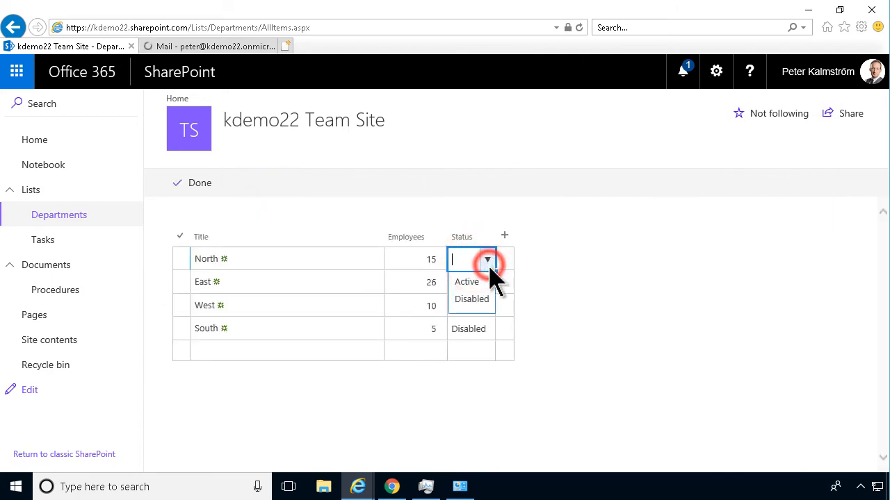
click(467, 282)
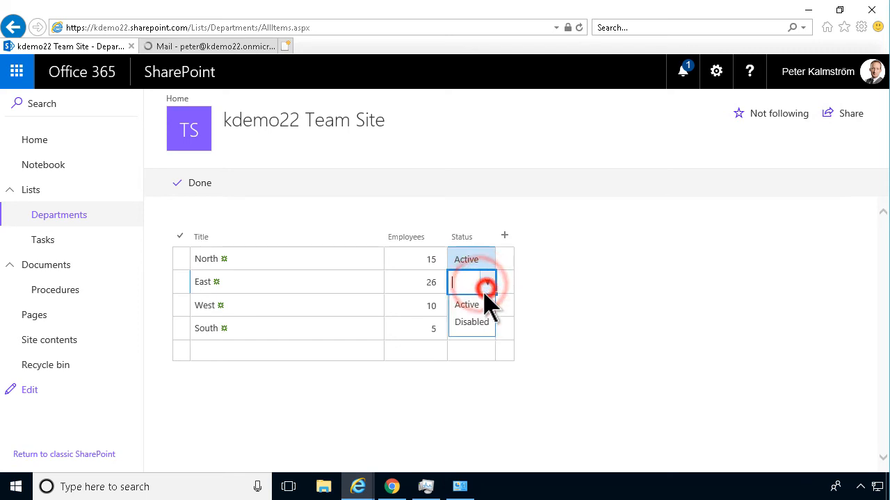
click(466, 305)
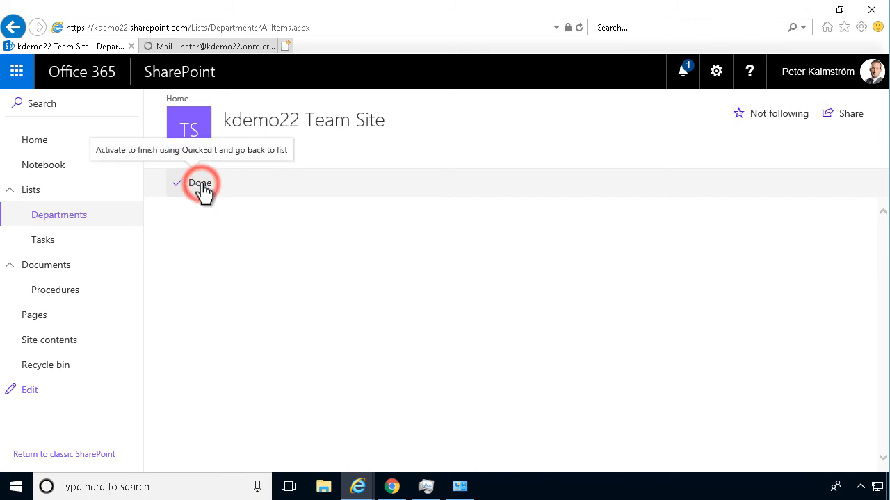
- Finish the list edit, then read the West and East alerts in the Departments folder
click(200, 183)
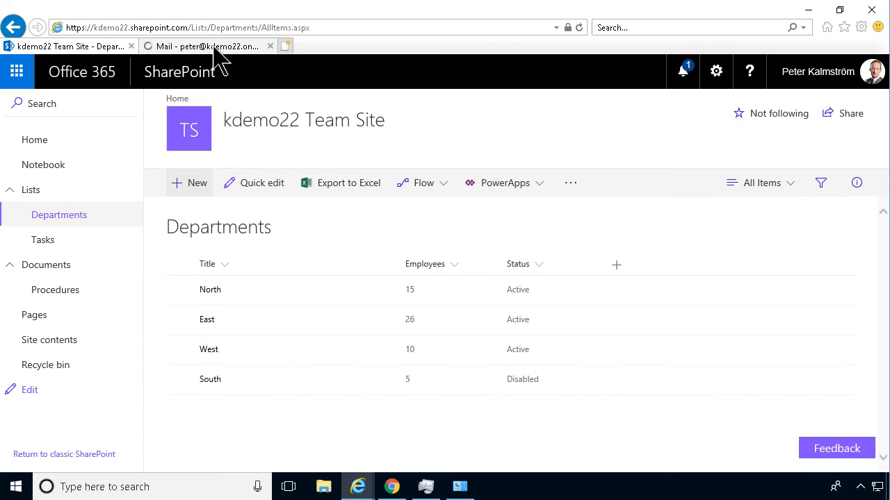
mouse_move(205, 46)
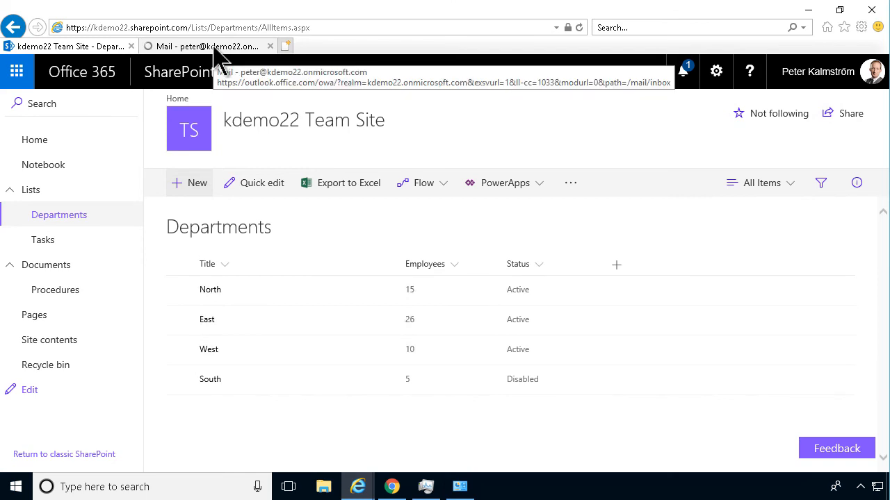
click(202, 45)
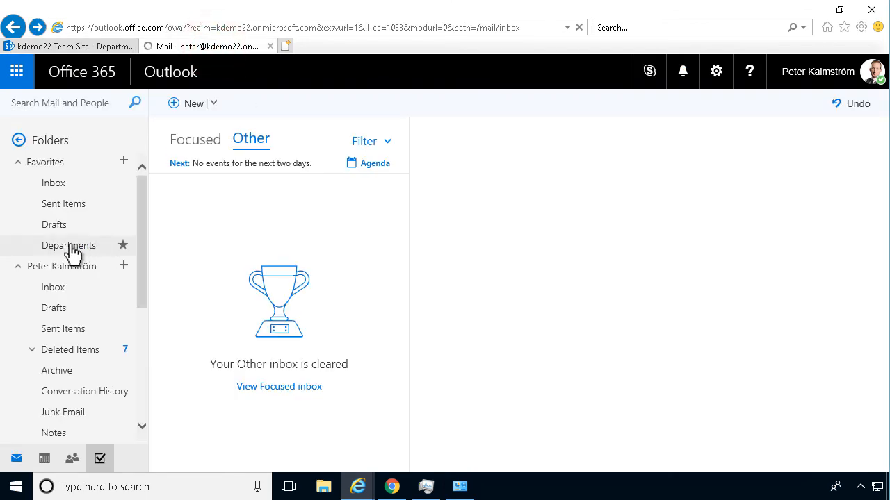
click(69, 246)
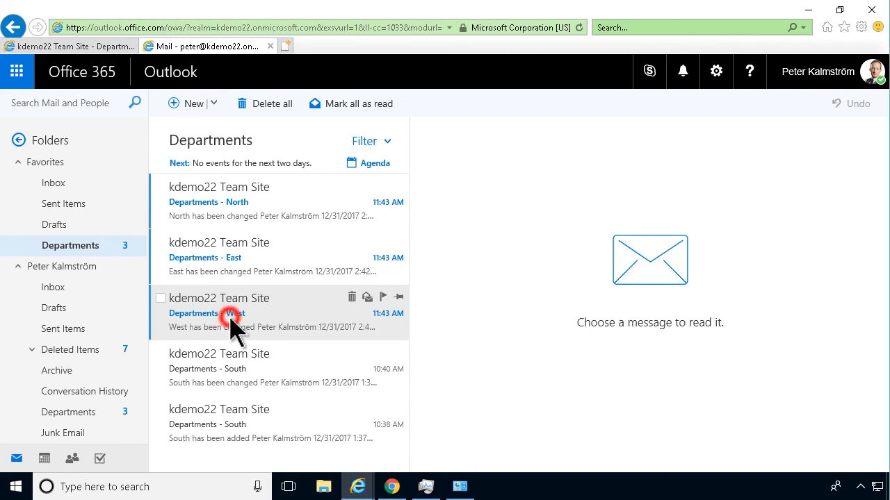
click(237, 312)
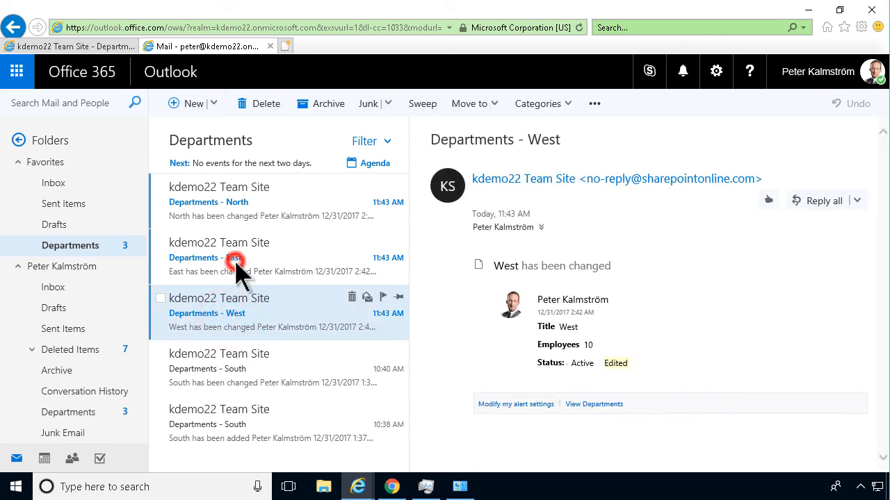
click(243, 202)
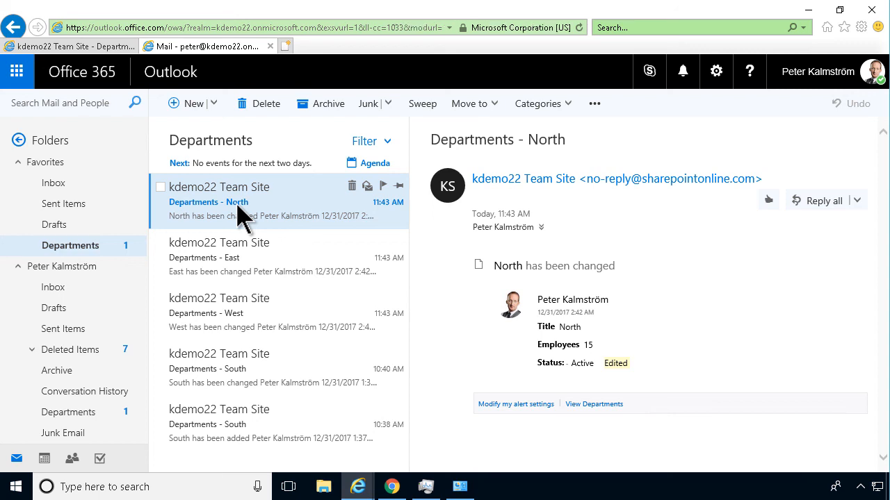
mouse_move(243, 223)
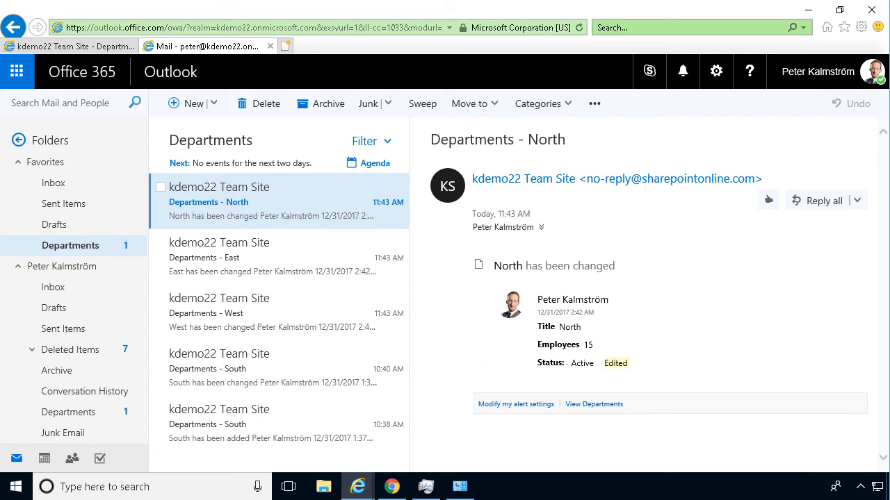